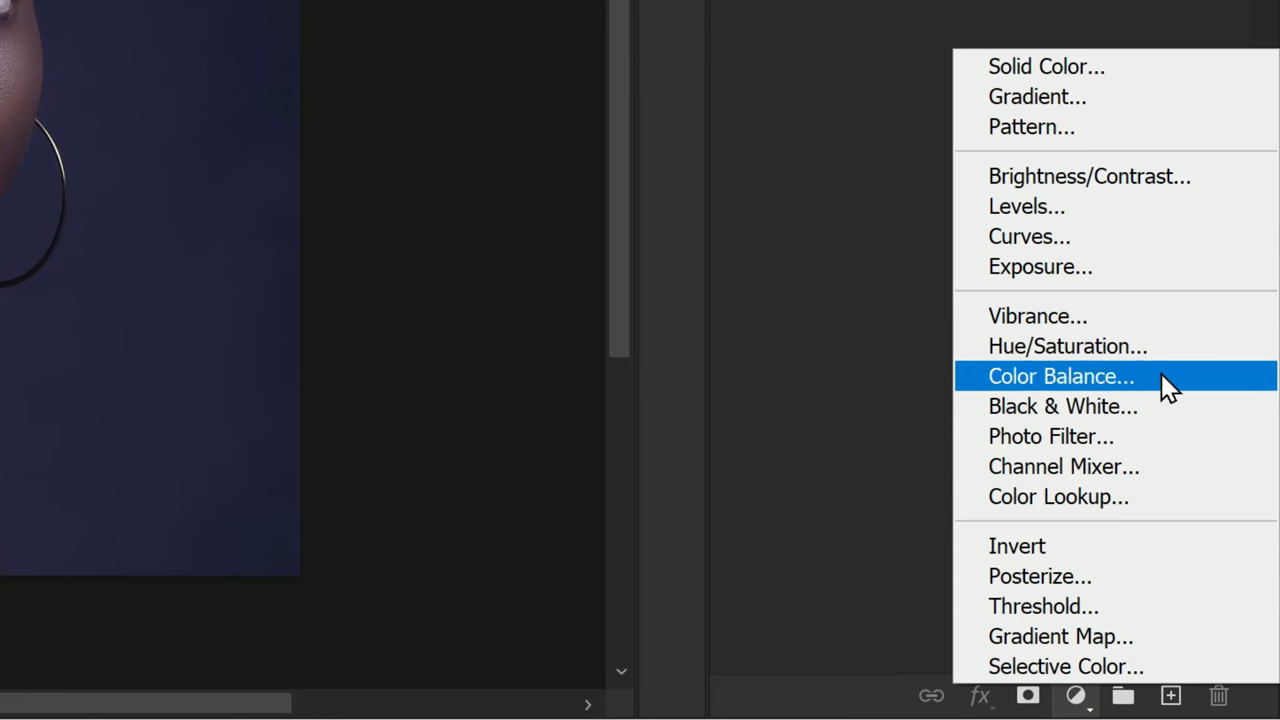
Add a Hue/Saturation adjustment layer above the portrait background layer.
left_click(1068, 346)
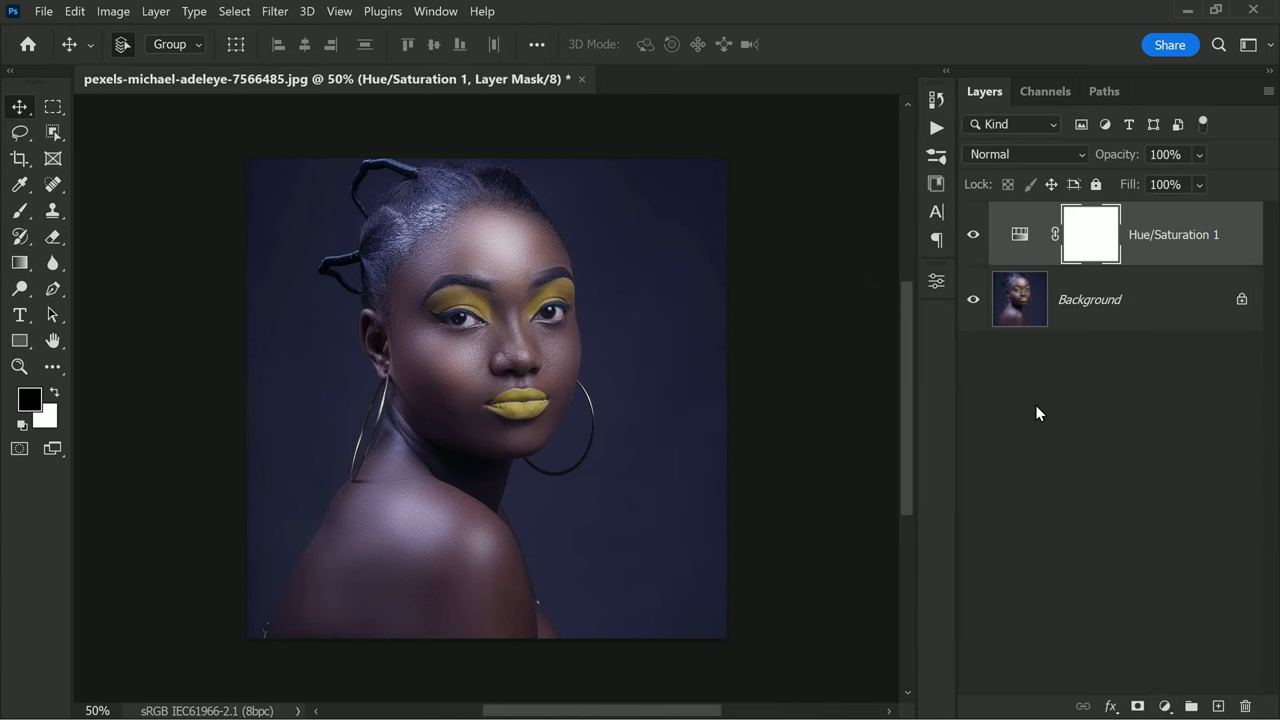
Blend the Hue/Saturation layer with Color Burn and lower its fill to a few percent.
left_click(1020, 154)
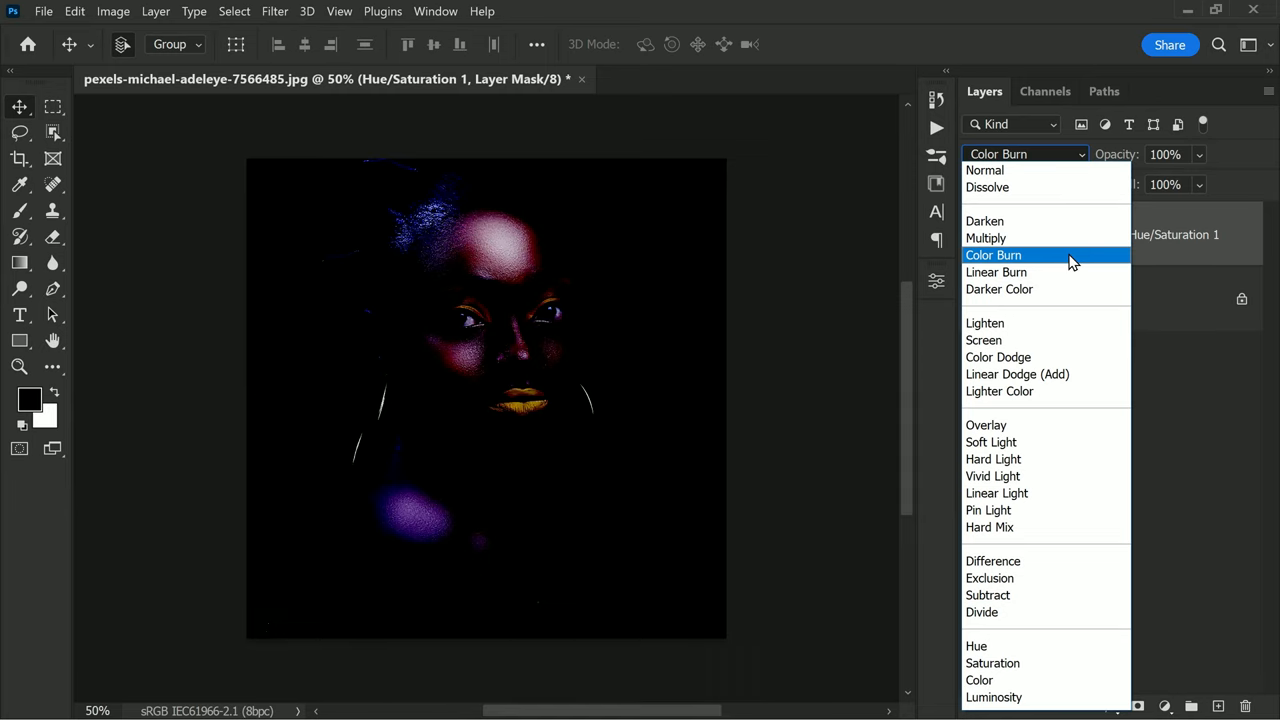
mouse_move(1068, 272)
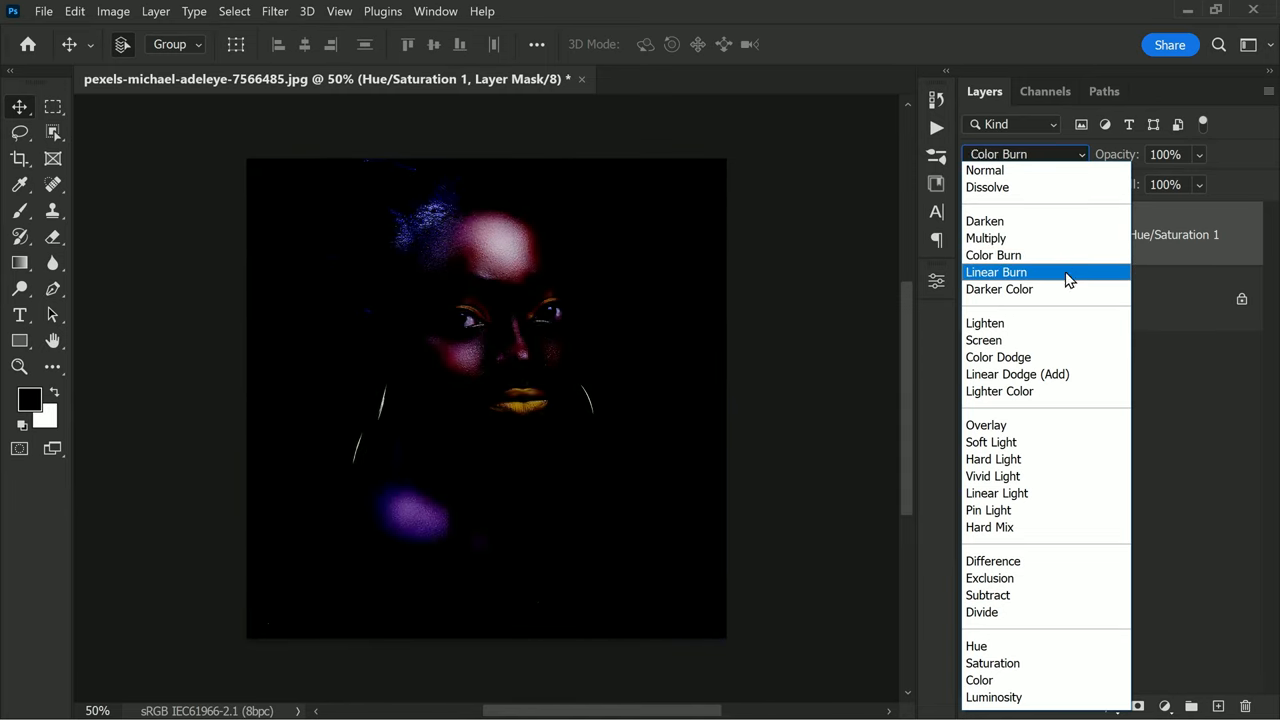
left_click(996, 272)
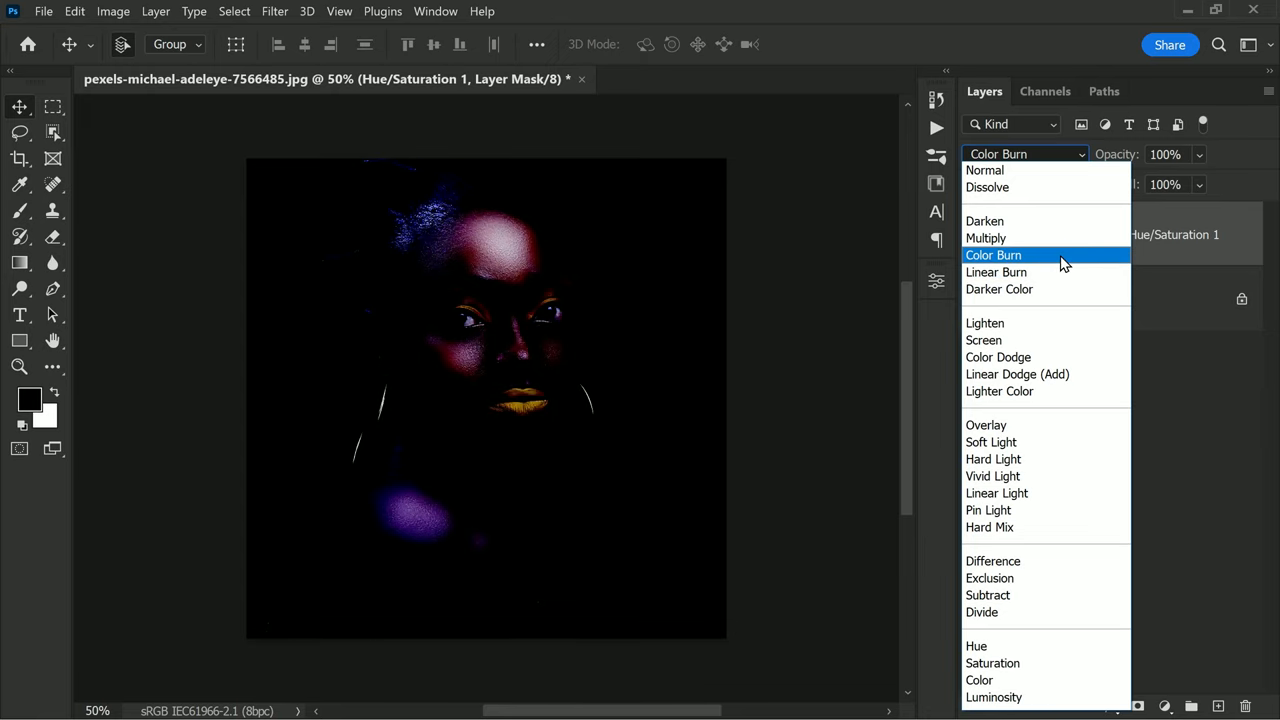
left_click(984, 168)
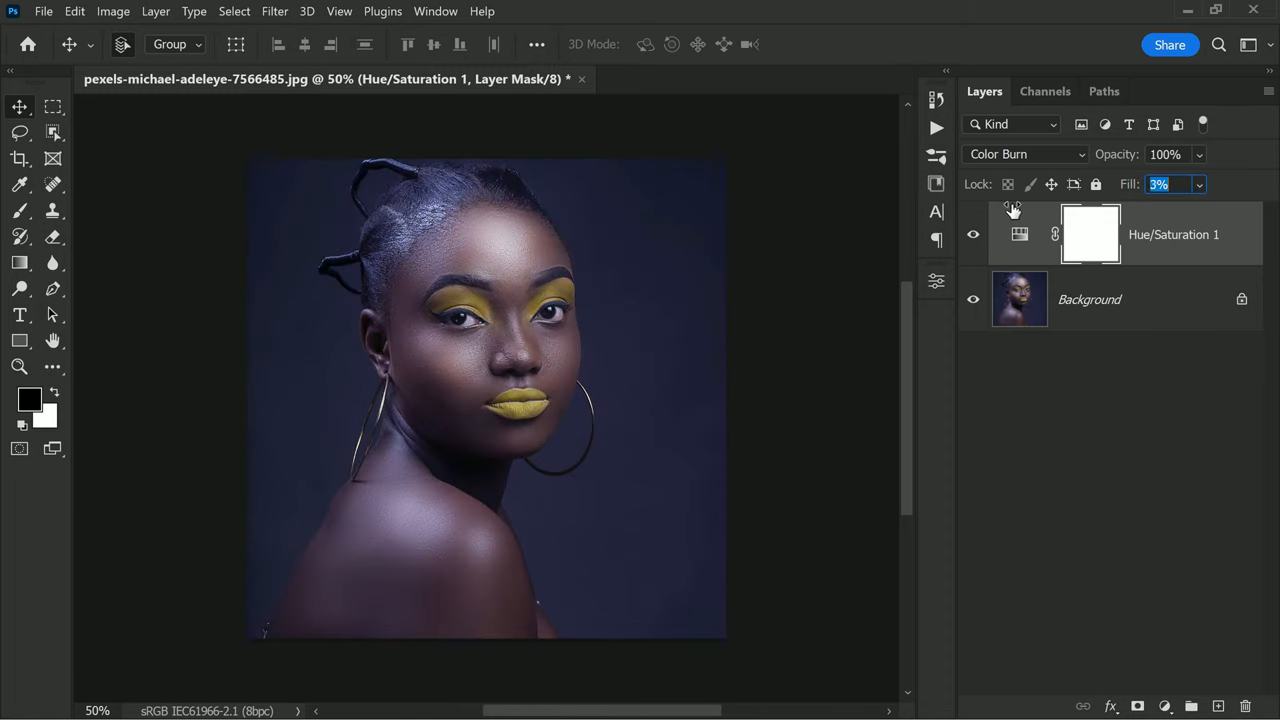
type("8%")
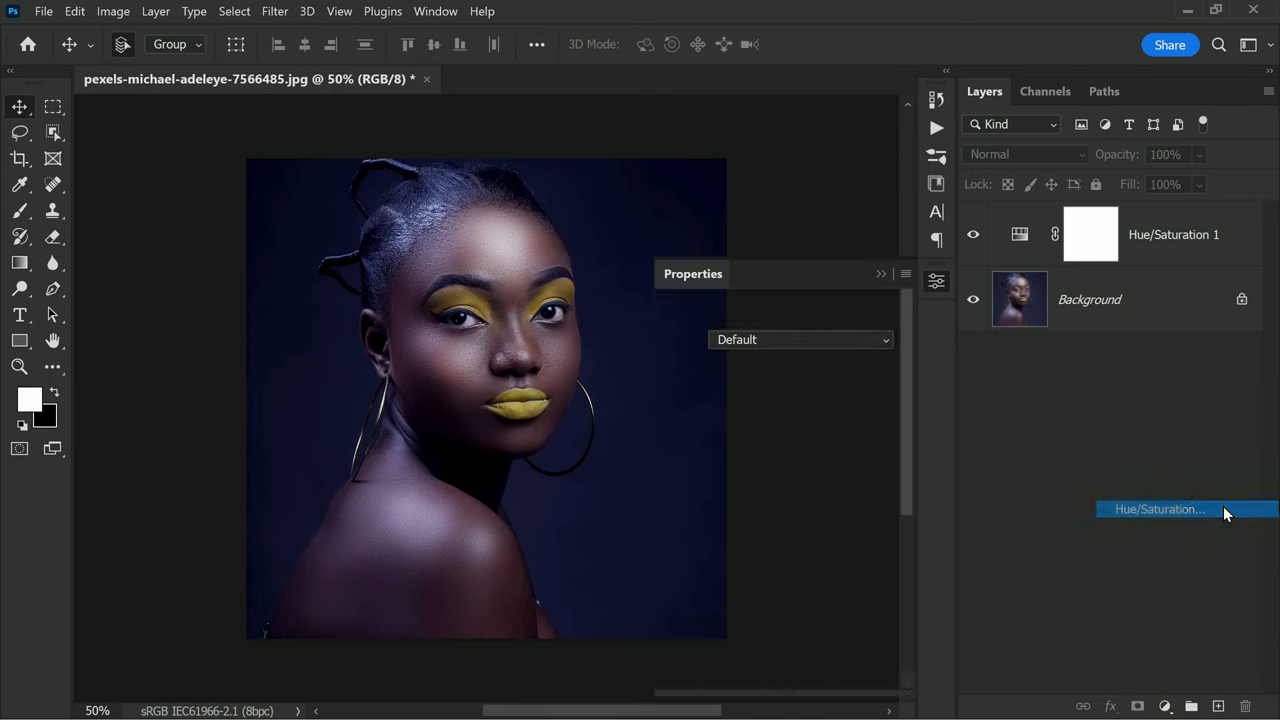
Add a second Hue/Saturation layer on top and blend it with Color Dodge.
left_click(1158, 510)
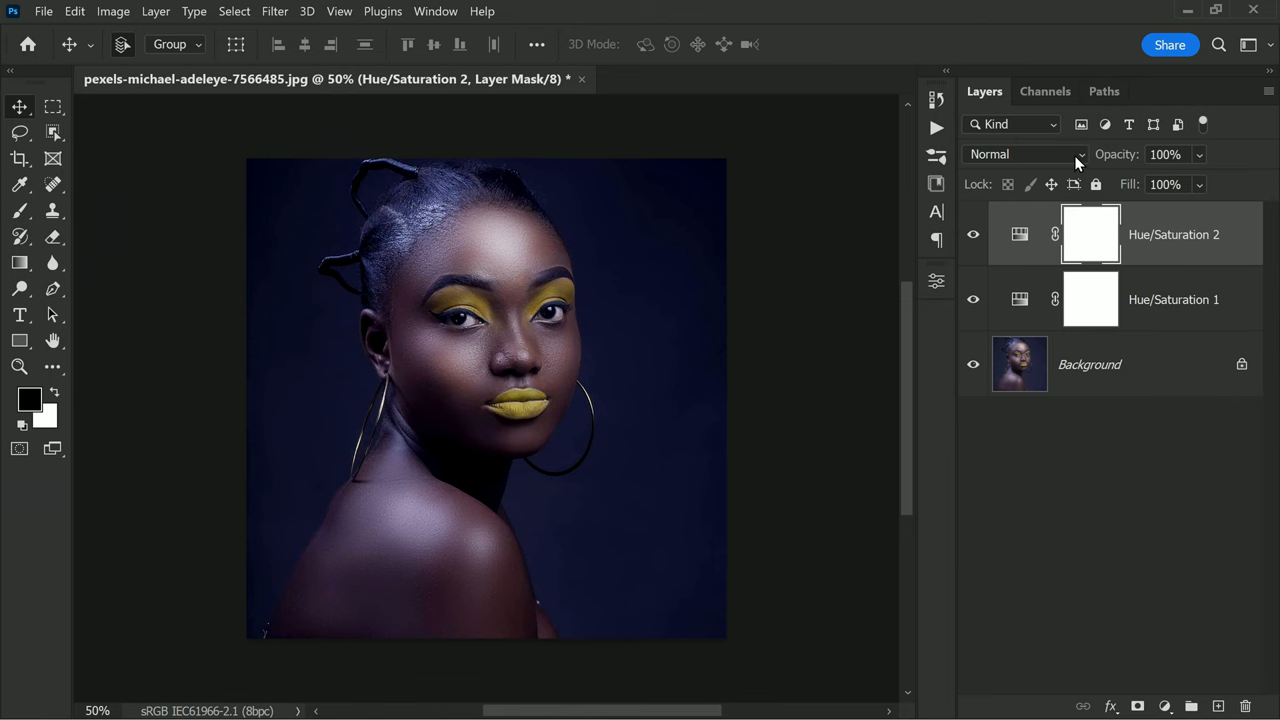
left_click(1024, 154)
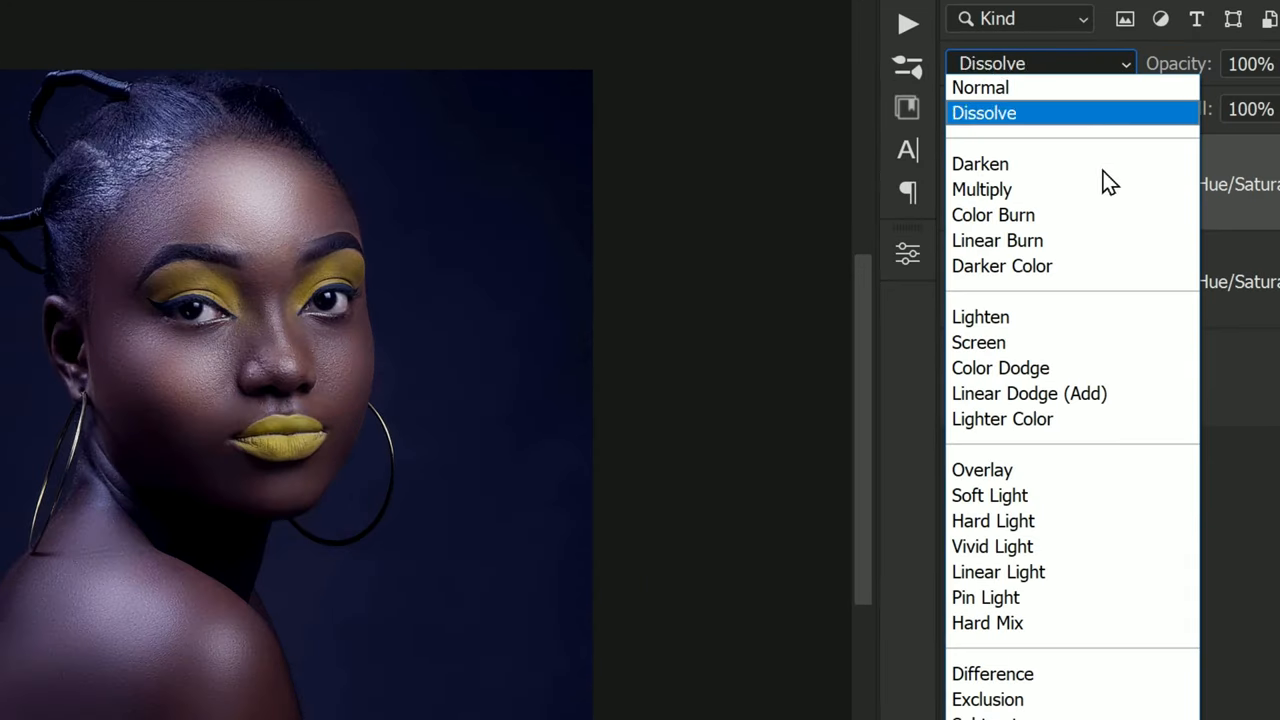
left_click(1000, 356)
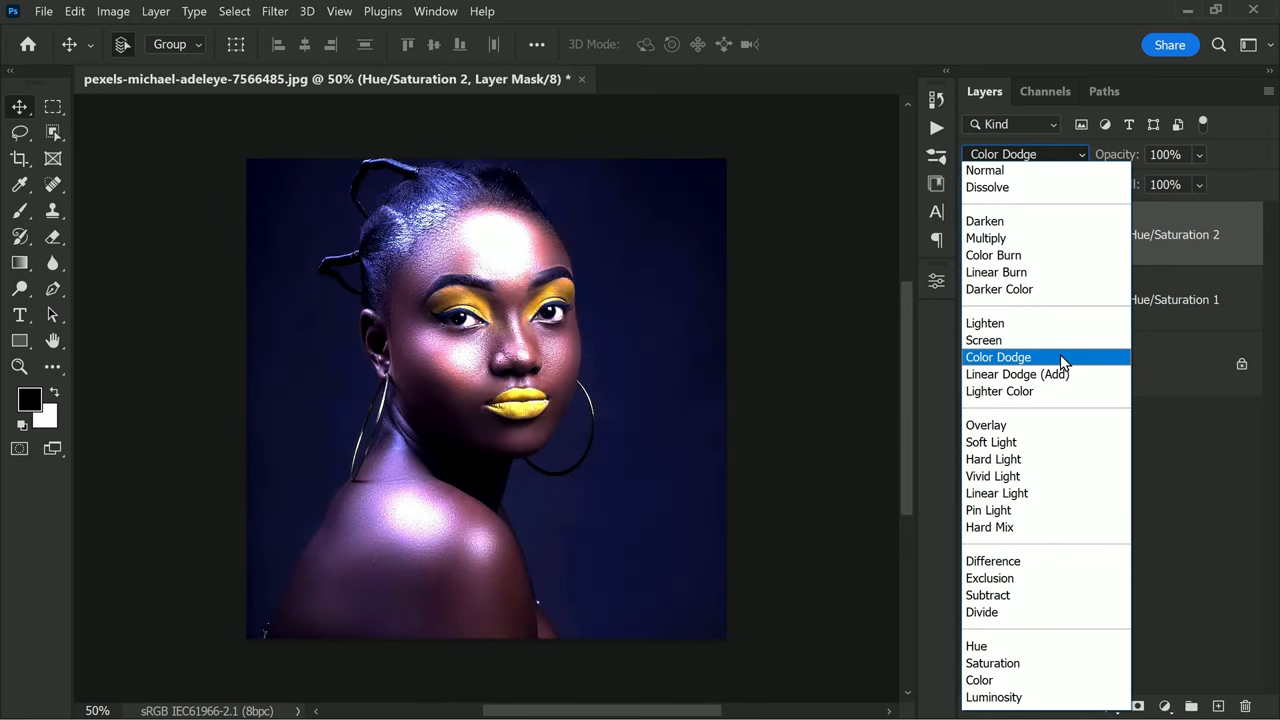
left_click(998, 356)
type("39")
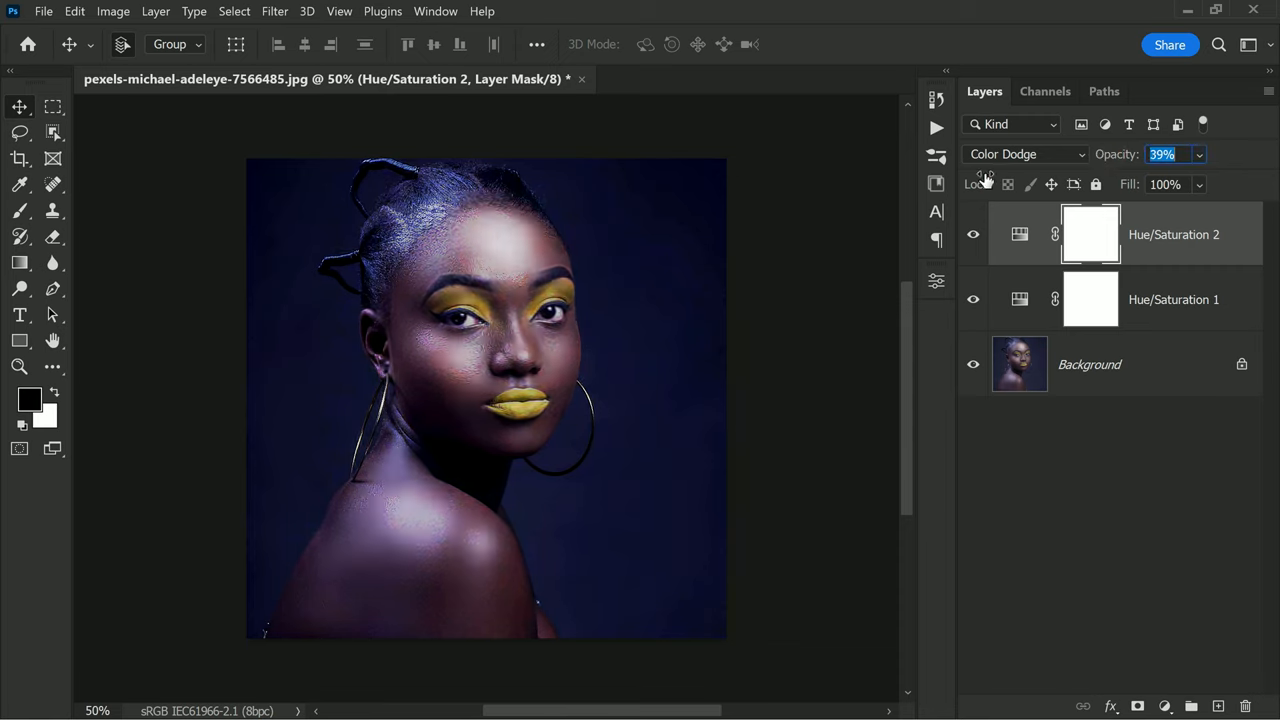
Keep Hue/Saturation 2 at 100% opacity while its fill drops to 9%.
type("100%")
left_click(1176, 184)
type("9")
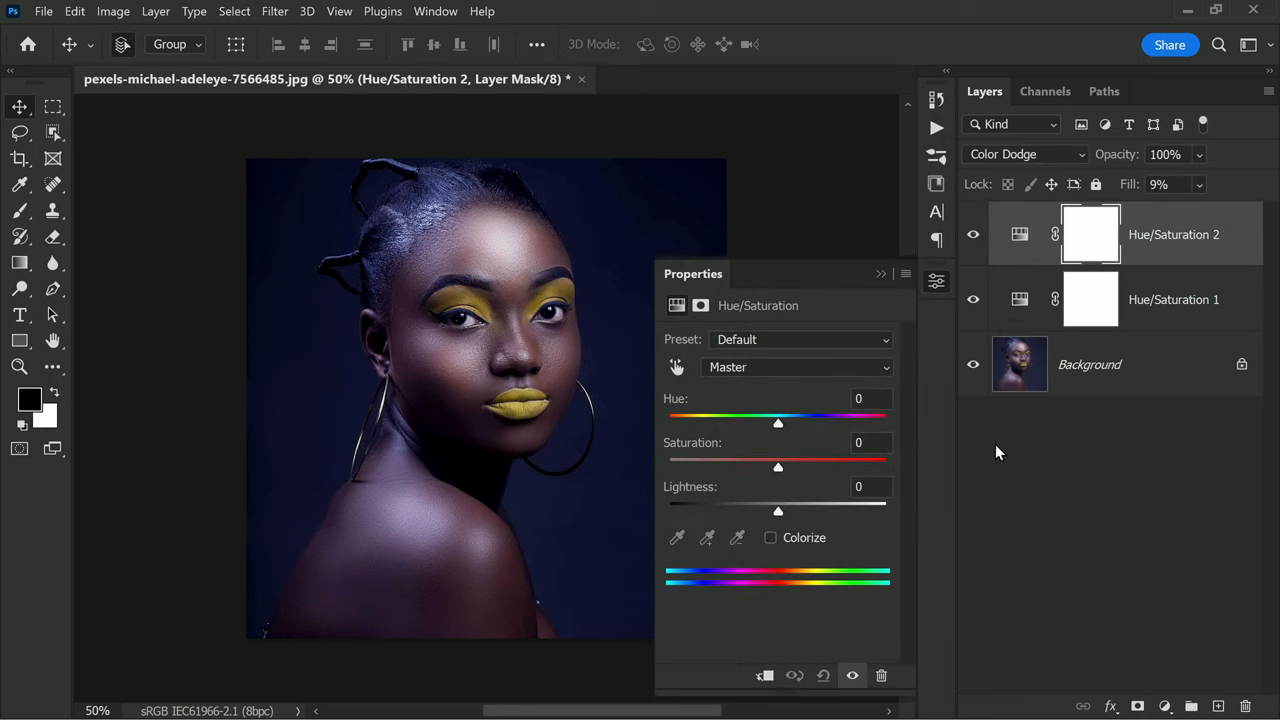
Push the Color Dodge layer's saturation to +100 for a vivid look.
left_click_drag(776, 468, 842, 468)
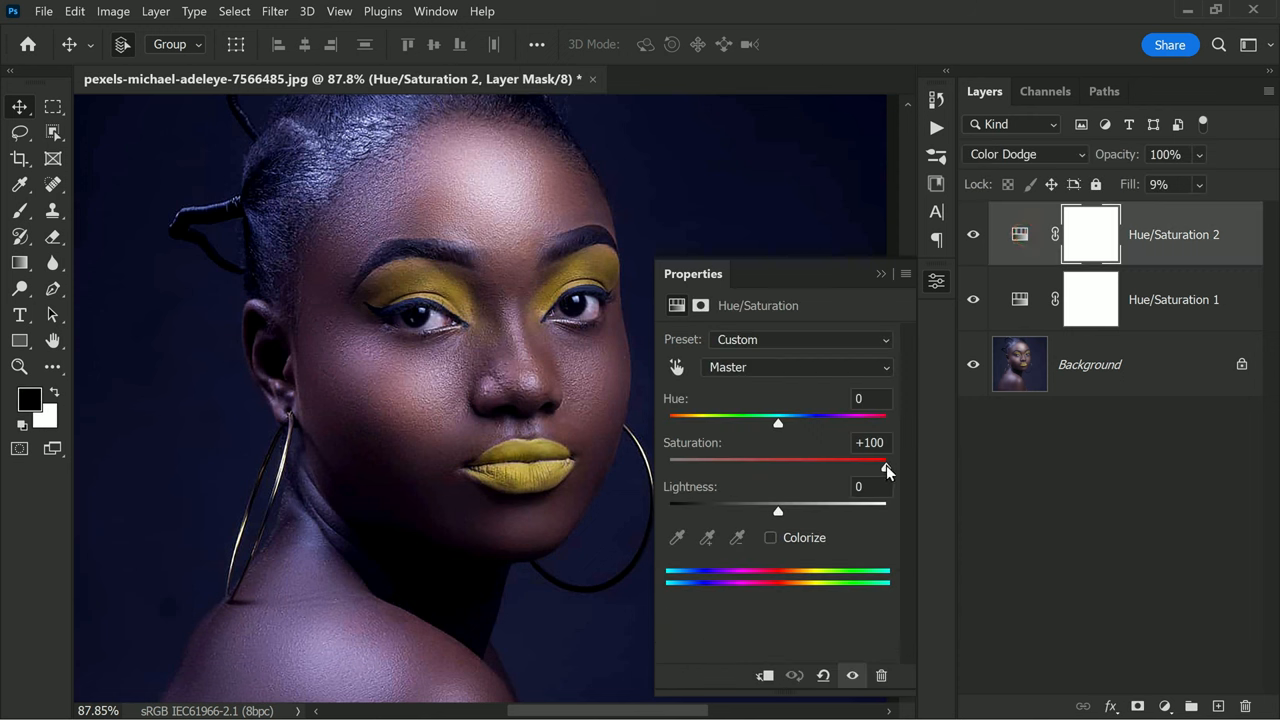
left_click_drag(884, 464, 760, 464)
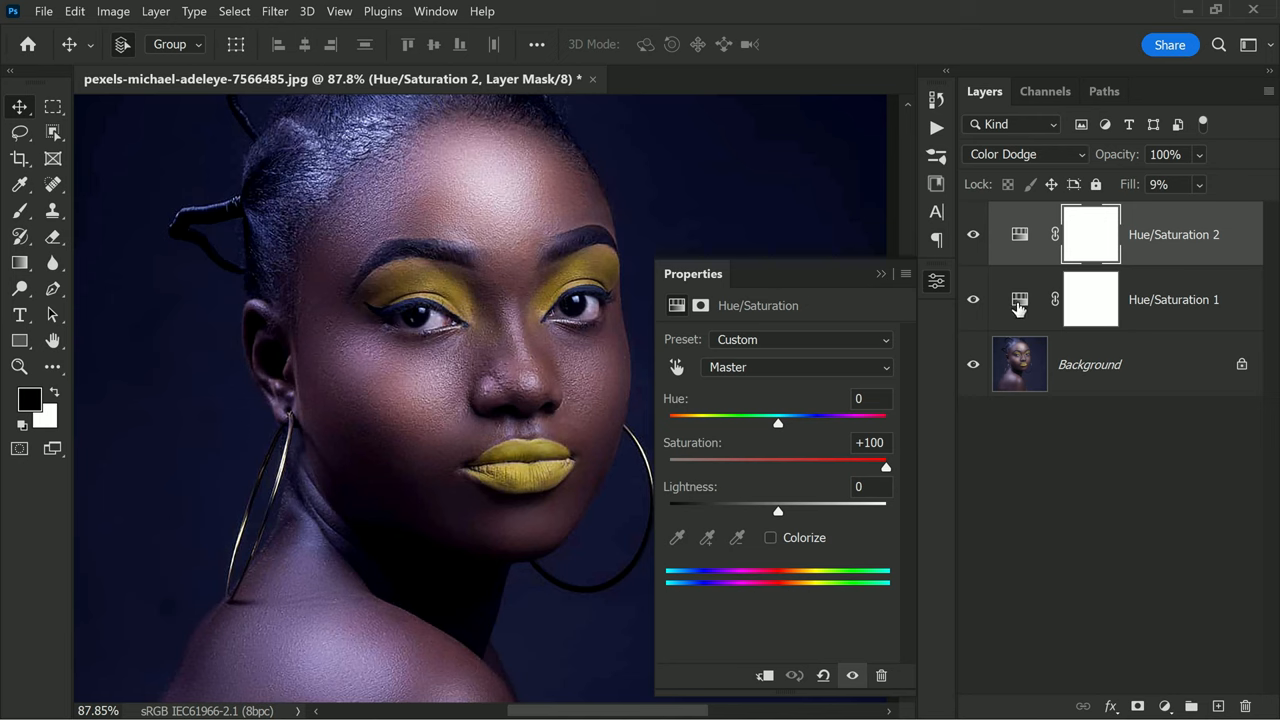
Raise Hue/Saturation 1's saturation to +100 and start editing its fill.
left_click(1090, 300)
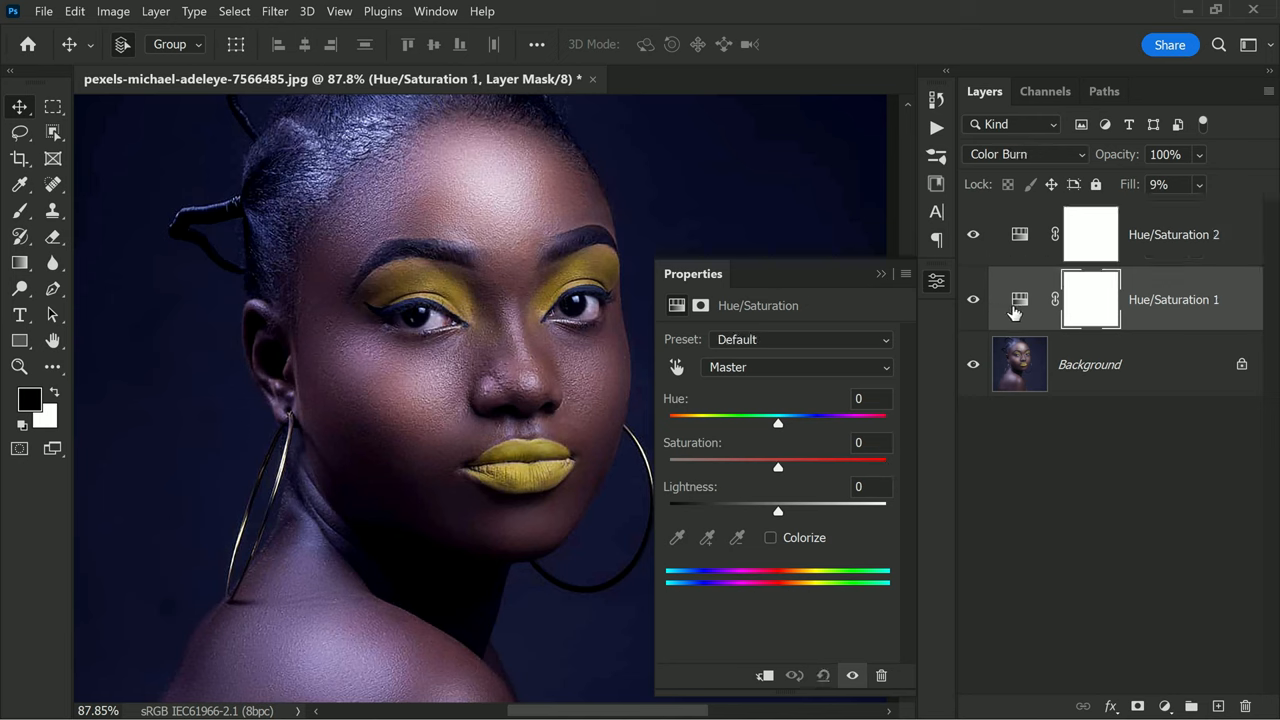
left_click_drag(778, 468, 884, 468)
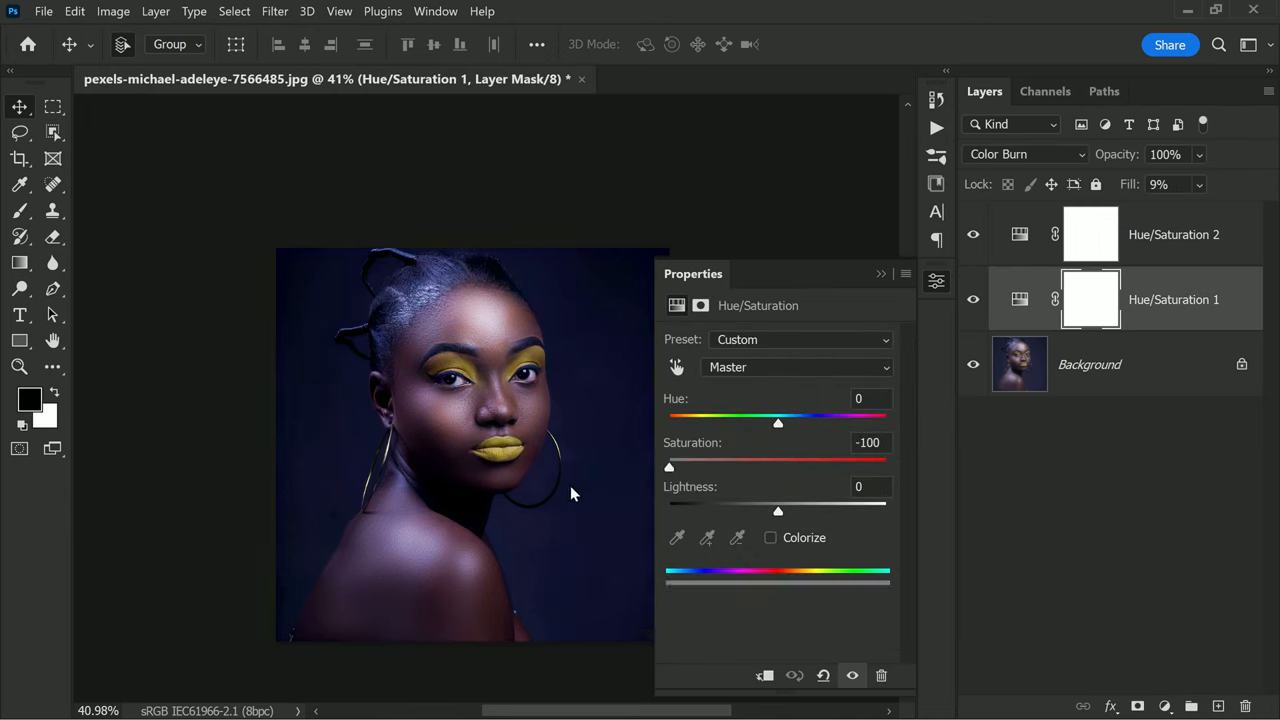
mouse_move(670, 492)
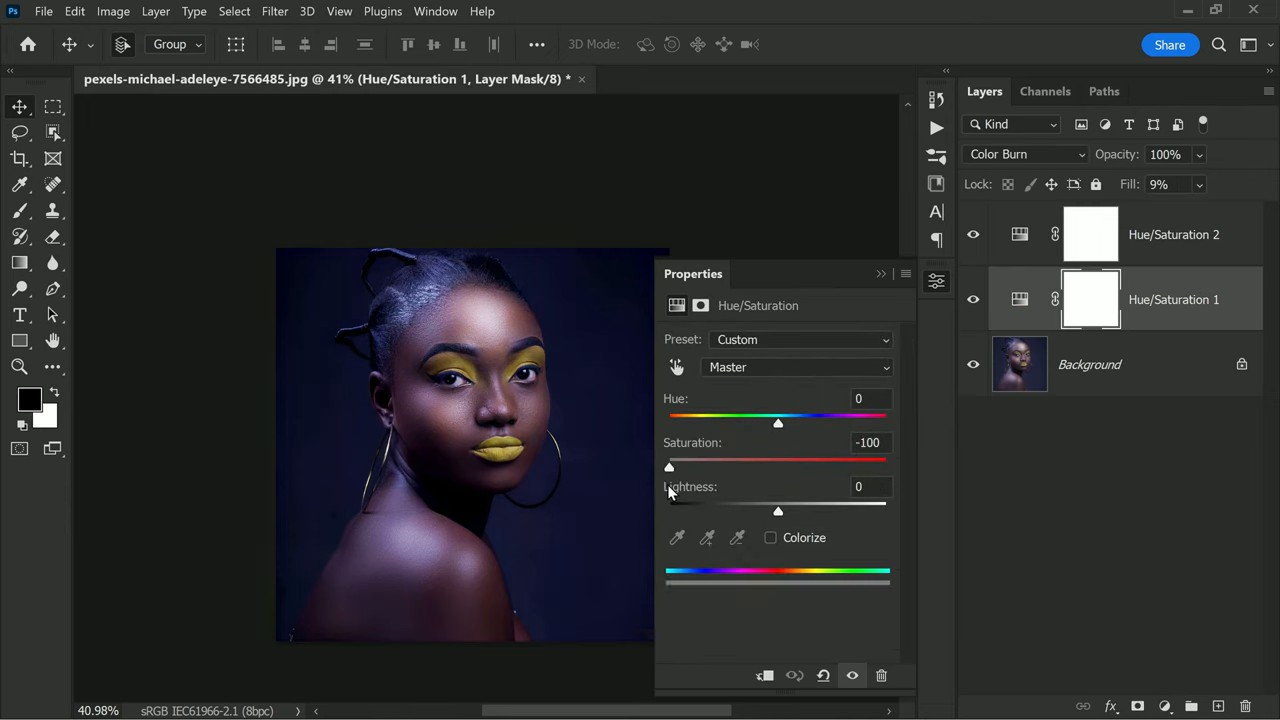
left_click_drag(668, 466, 884, 466)
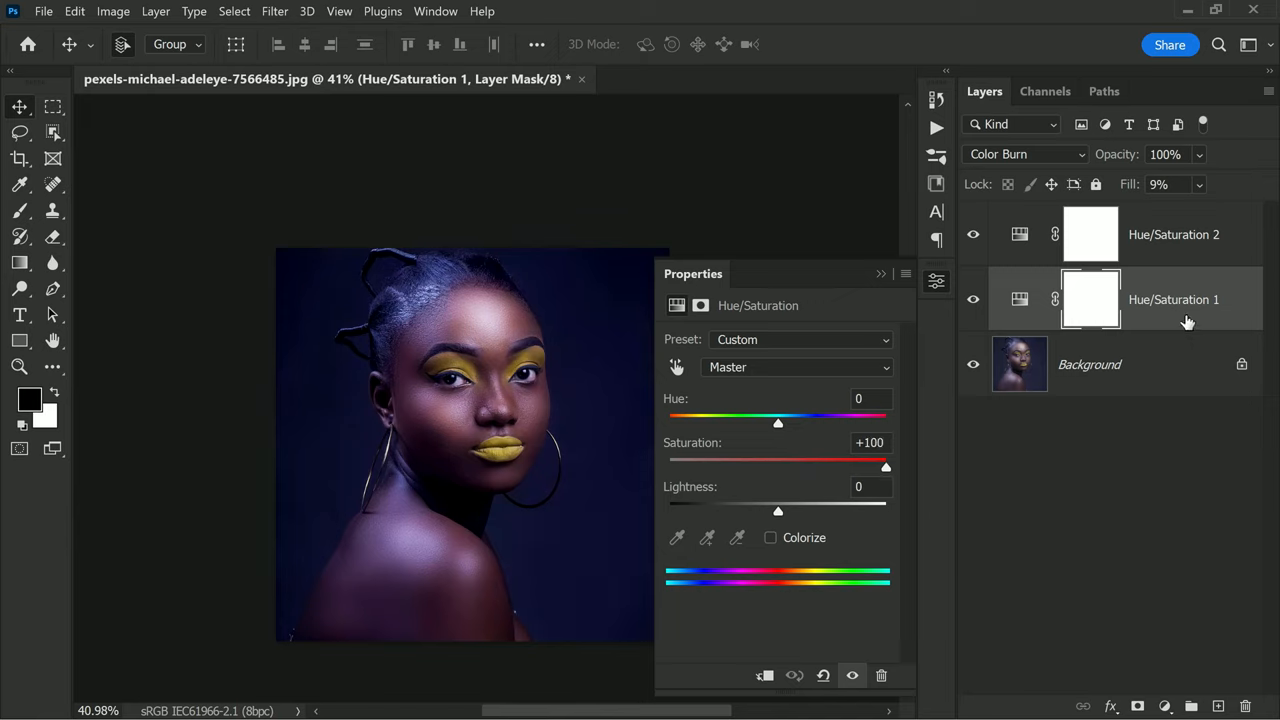
mouse_move(1132, 210)
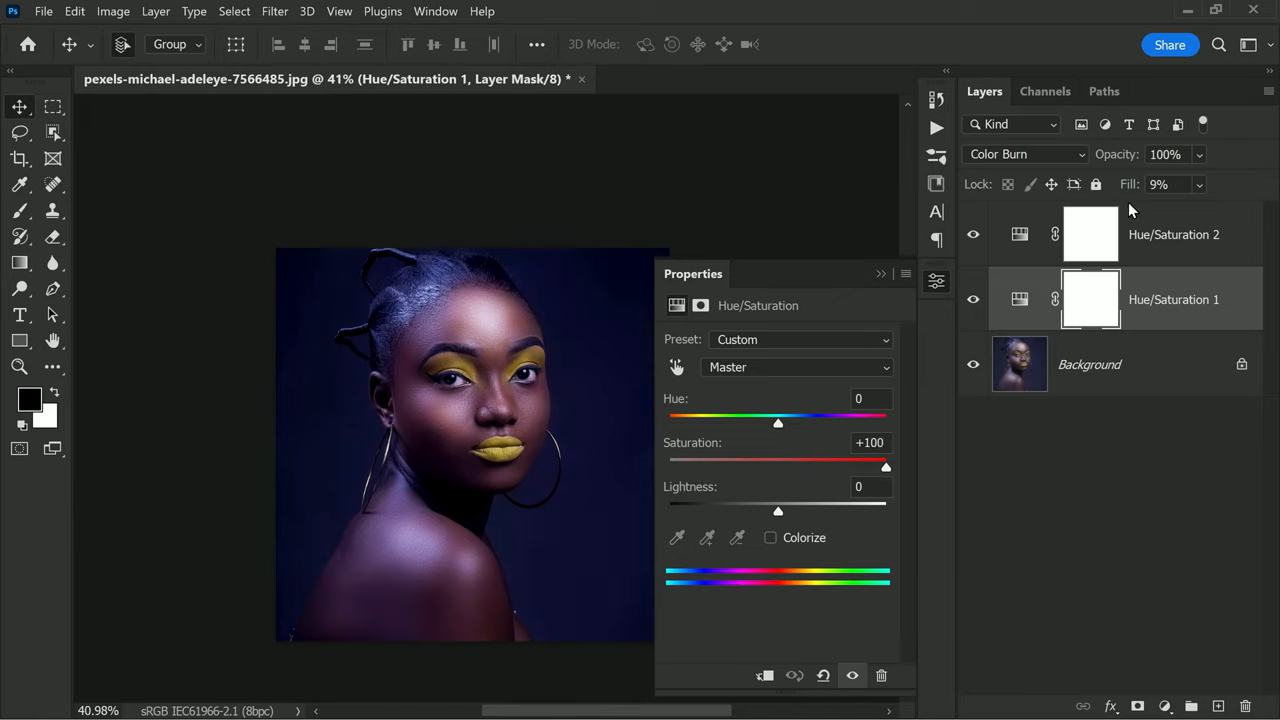
left_click(1160, 184)
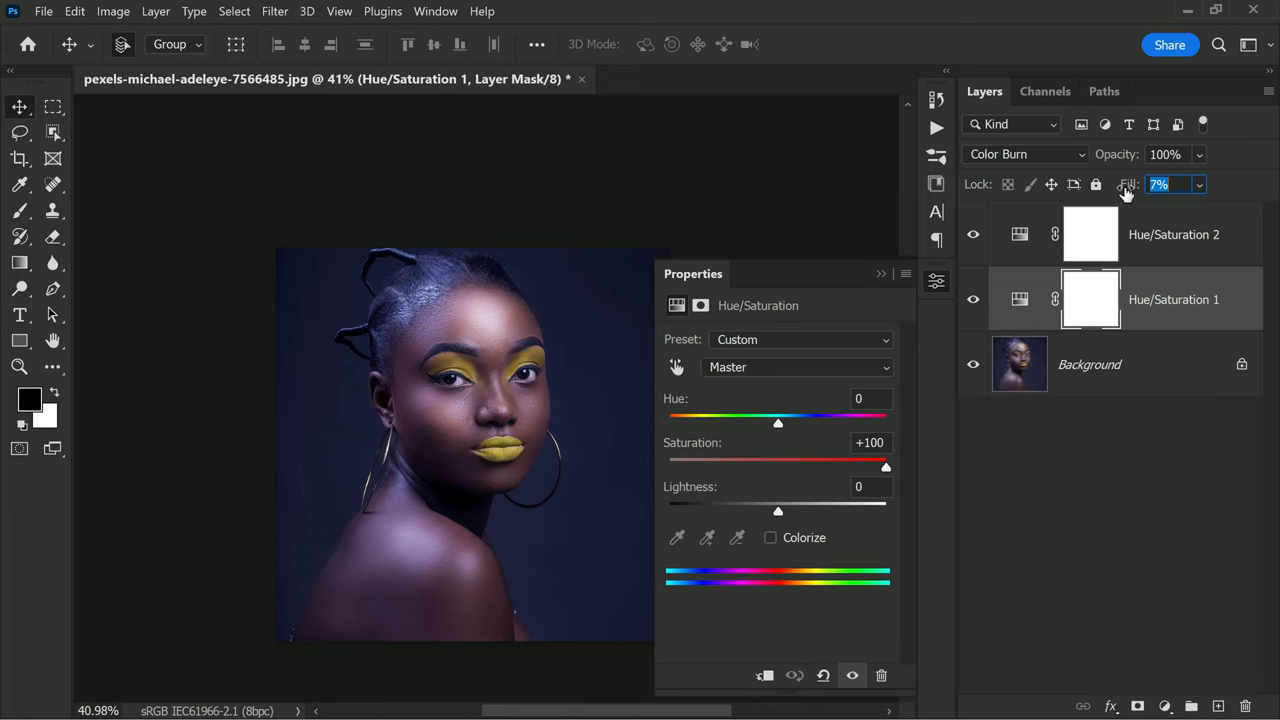